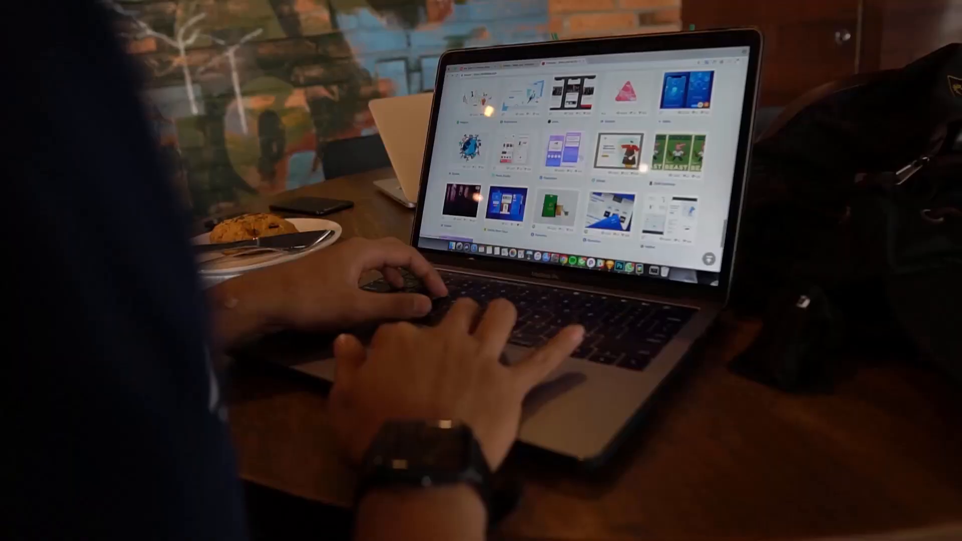
pyautogui.scroll(-3)
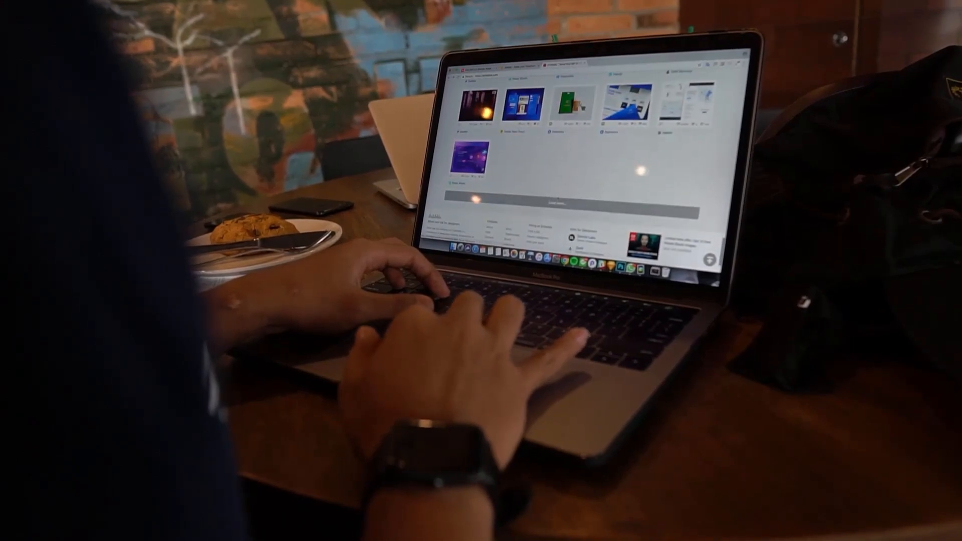